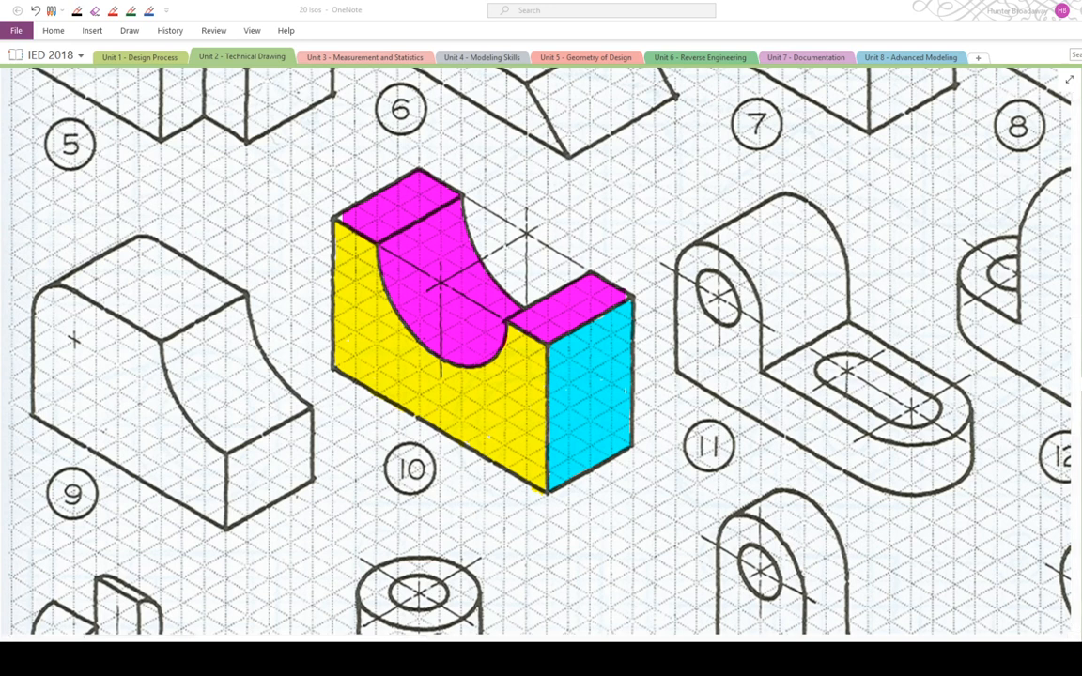
Step: Switch from the OneNote sketch page to the Onshape Documents list
{"action": "left_click", "coordinate": [112, 12]}
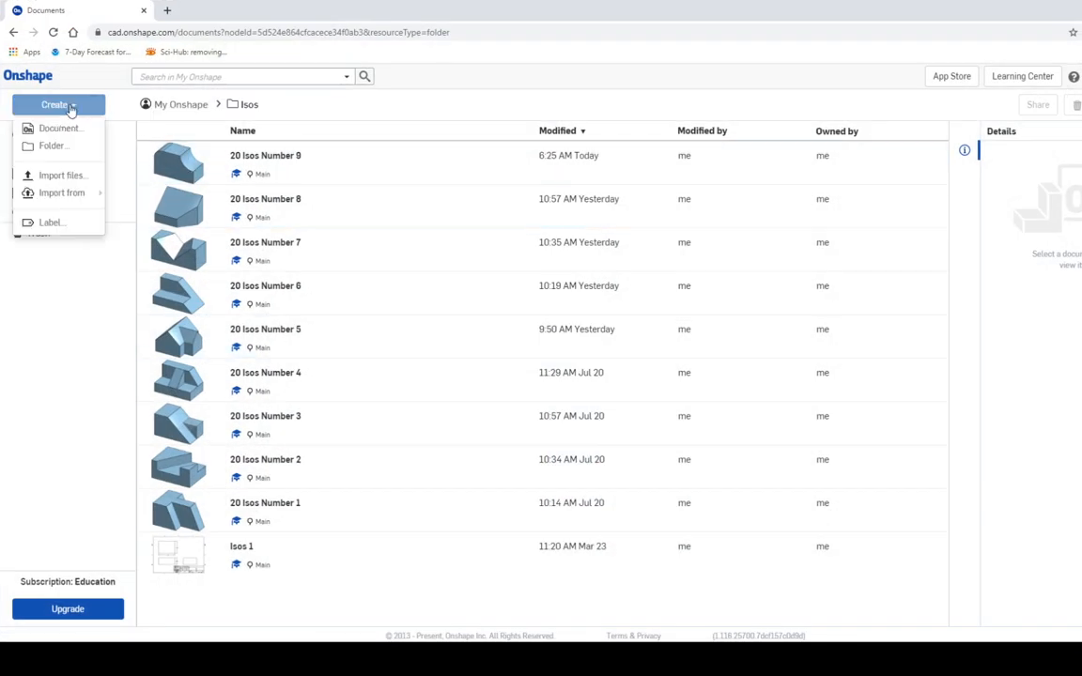
Step: Create a new document named '20 Isos Number 10'
{"action": "left_click", "coordinate": [60, 127]}
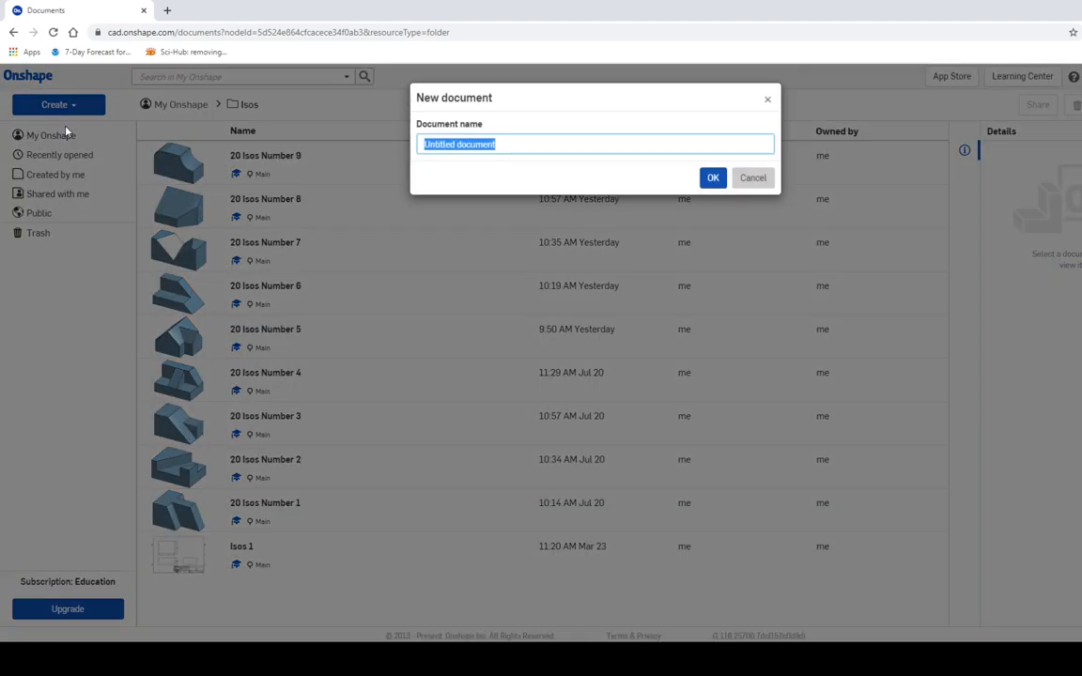
{"action": "type", "text": "20 Isos"}
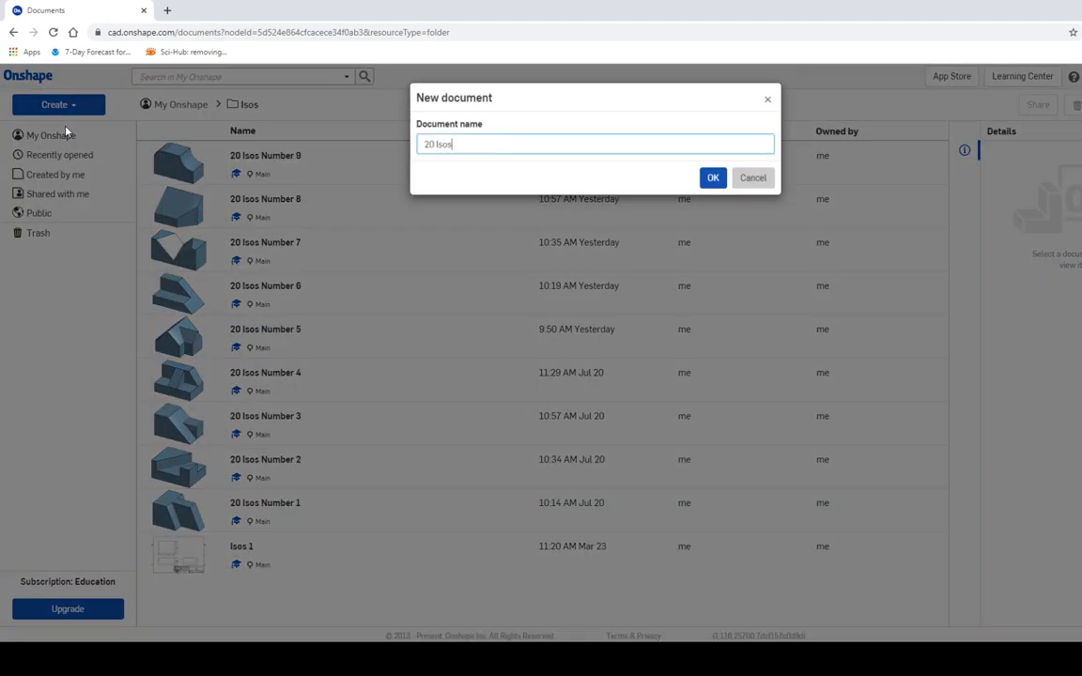
{"action": "type", "text": "Number"}
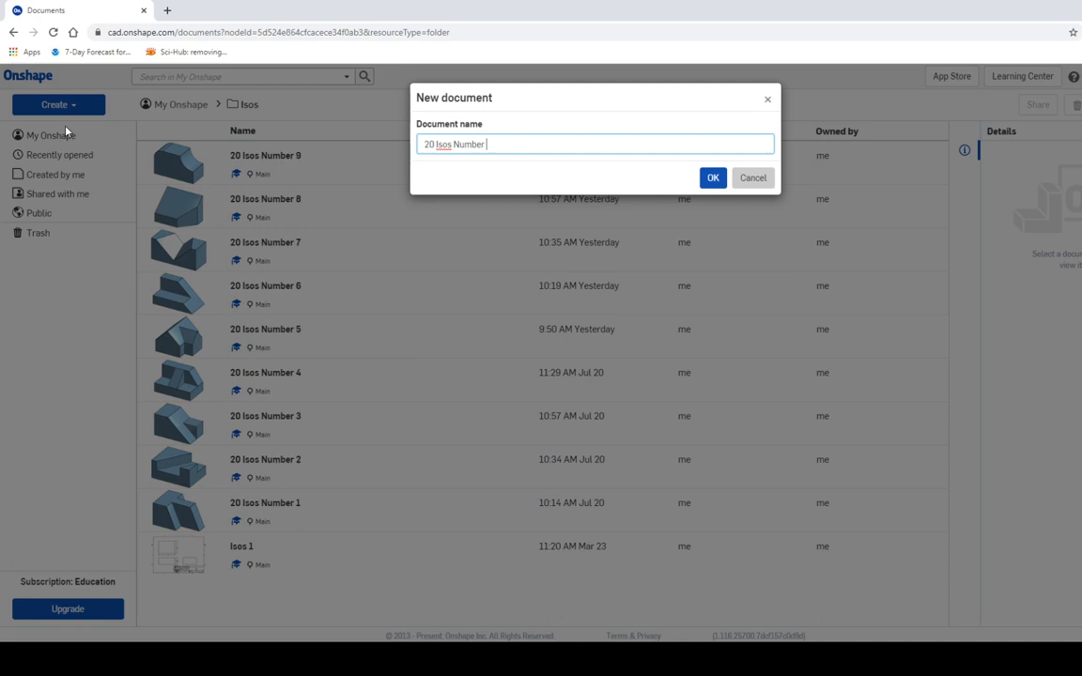
{"action": "type", "text": "10"}
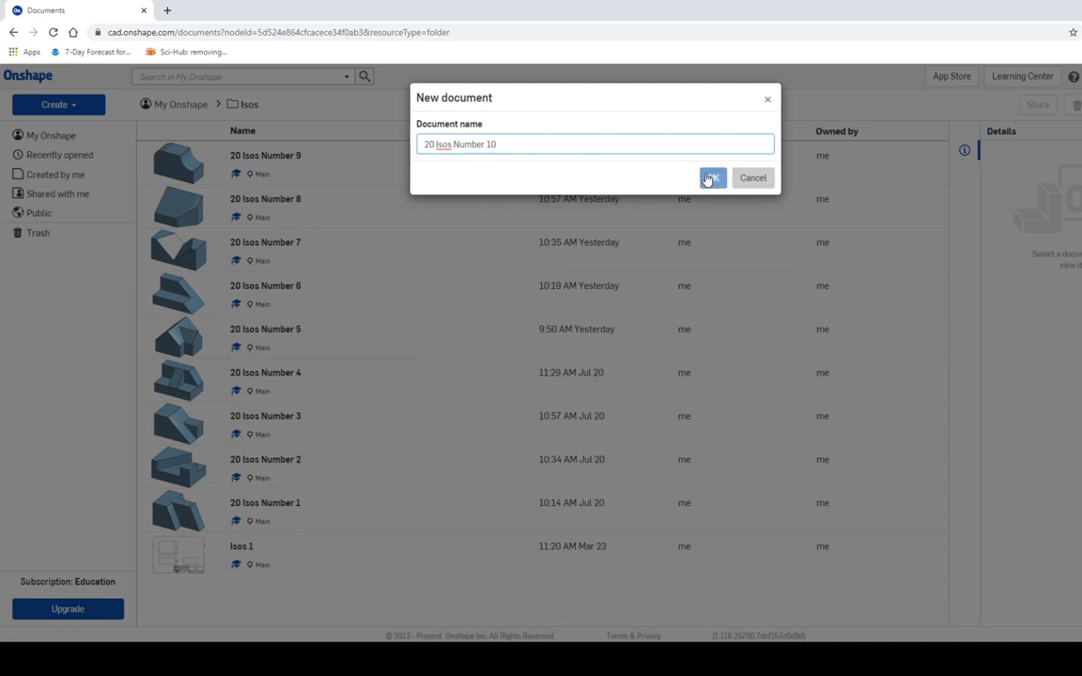
{"action": "left_click", "coordinate": [712, 177]}
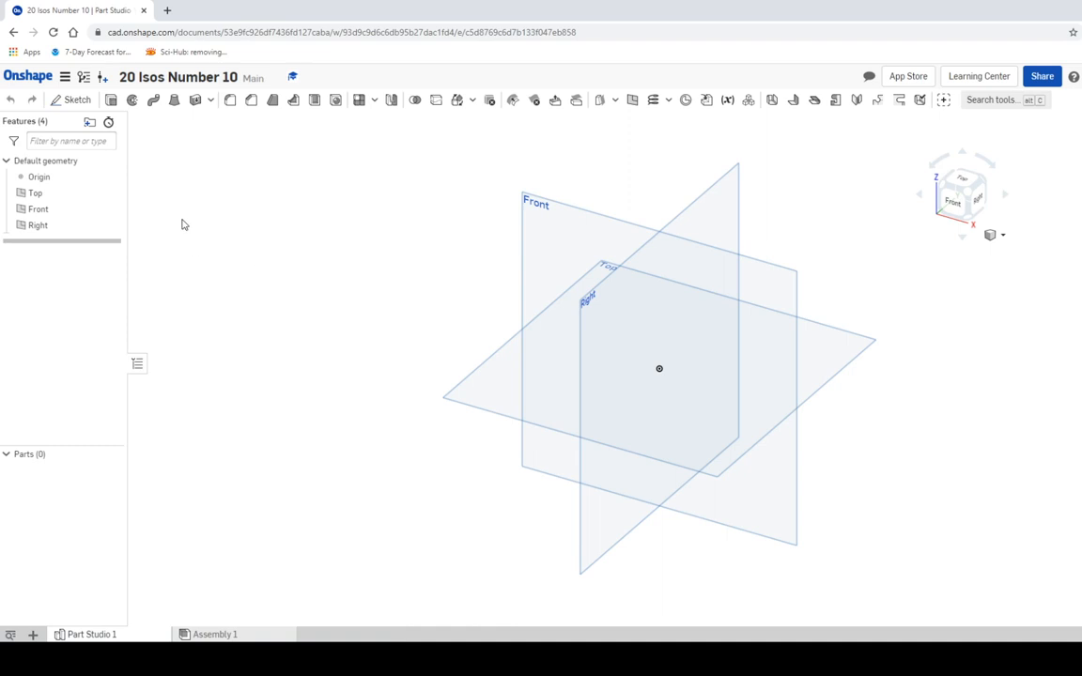
Step: Sketch a corner rectangle on the Top plane as the block's base
{"action": "left_click", "coordinate": [71, 100]}
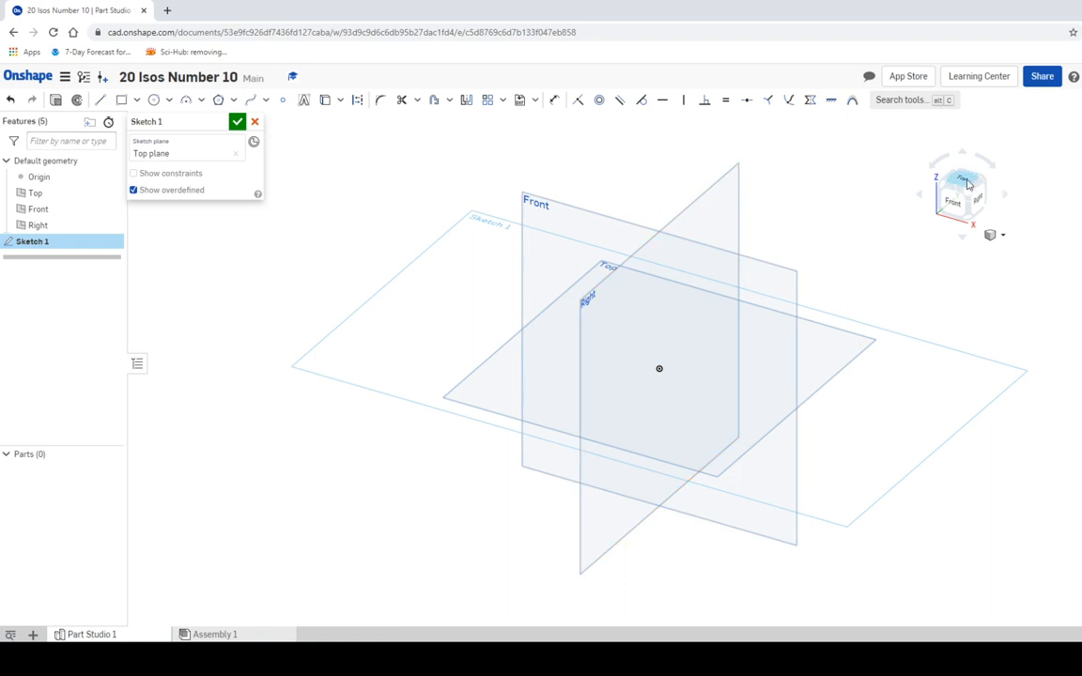
{"action": "left_click", "coordinate": [962, 184]}
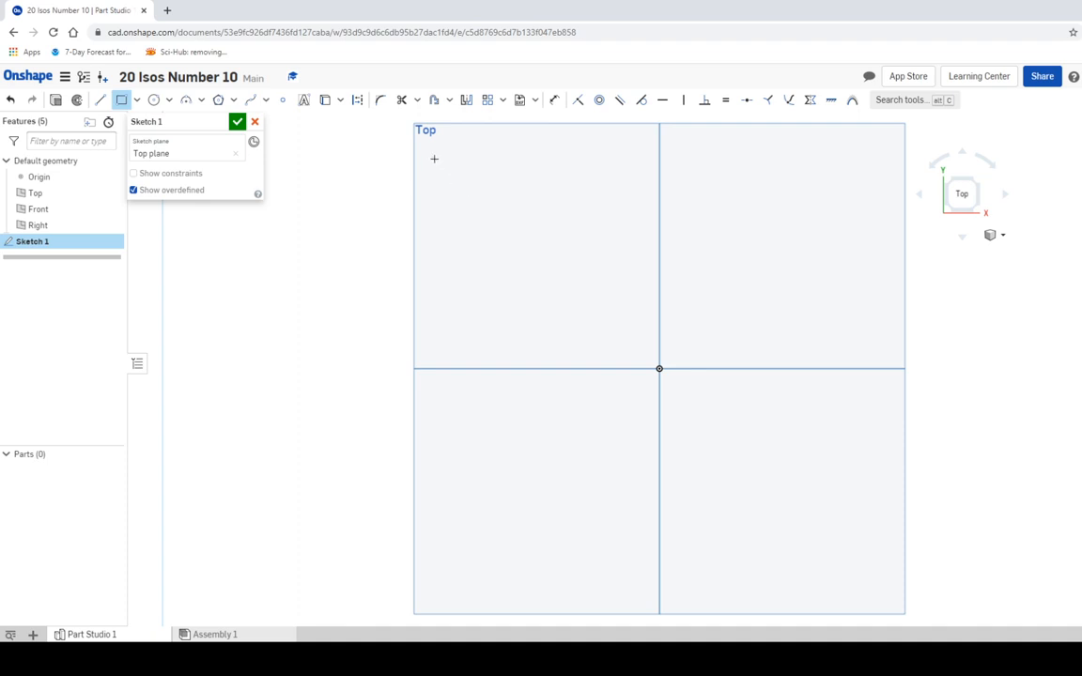
{"action": "left_click_drag", "start_coordinate": [434, 158], "coordinate": [888, 303]}
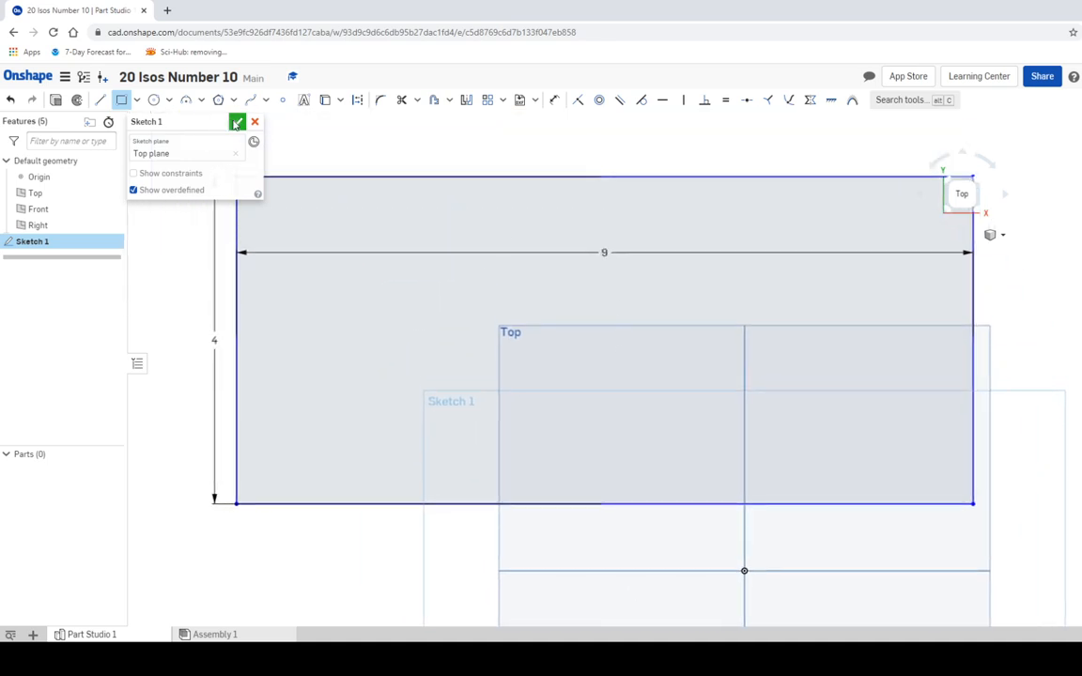
Step: Adjust the rectangle's length dimension and finish the sketch
{"action": "left_click", "coordinate": [237, 122]}
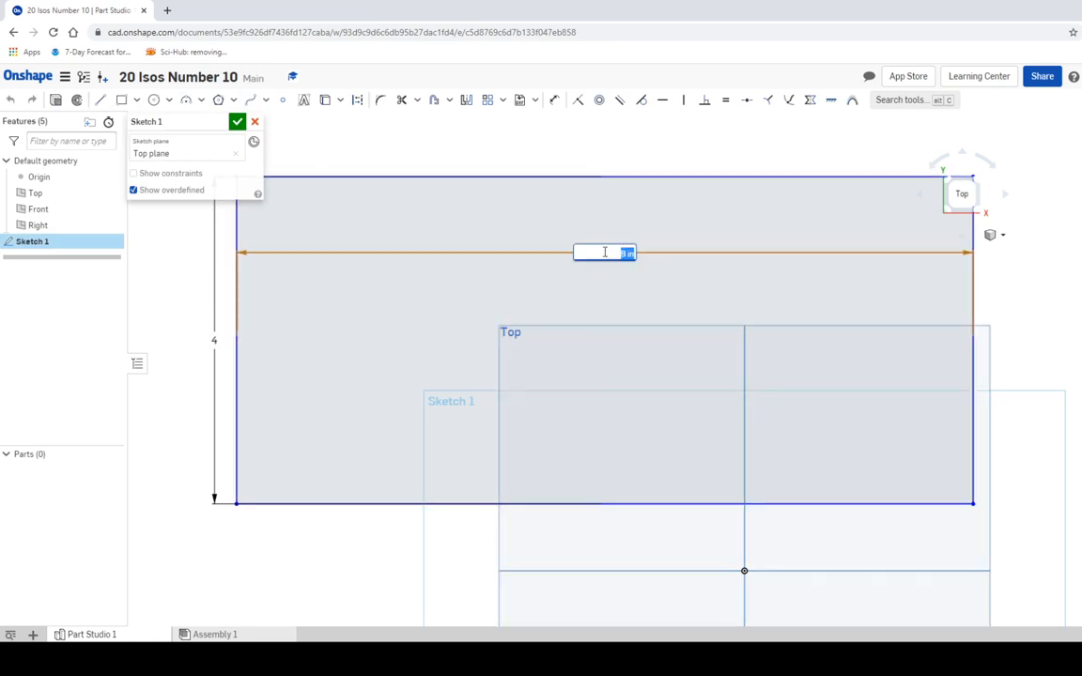
{"action": "type", "text": "9"}
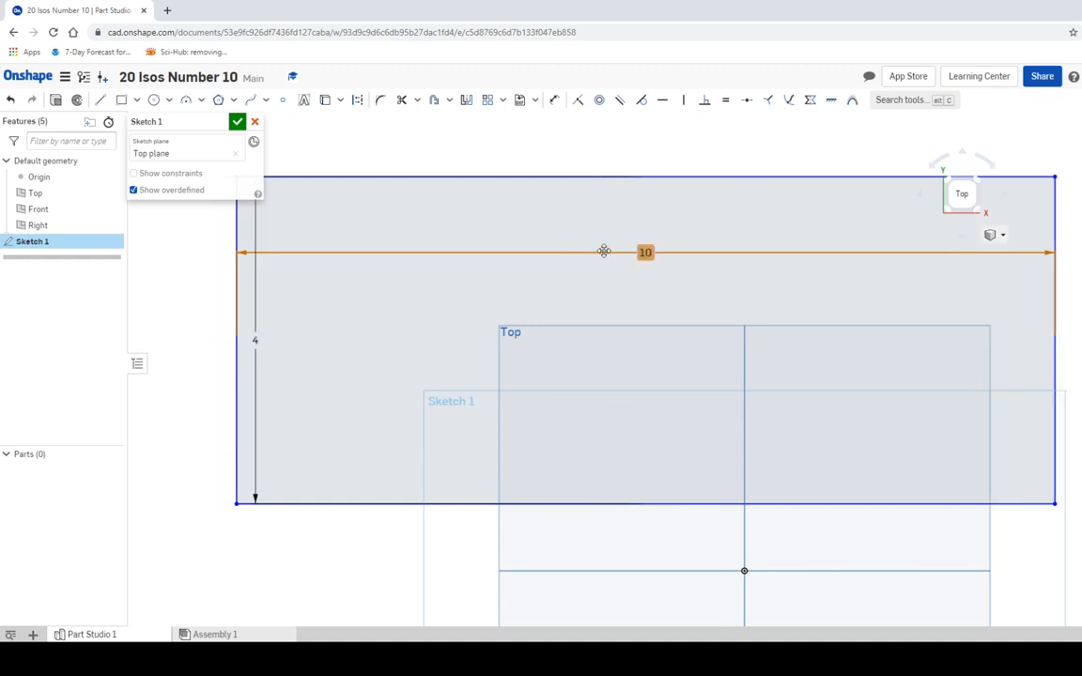
{"action": "left_click", "coordinate": [236, 122]}
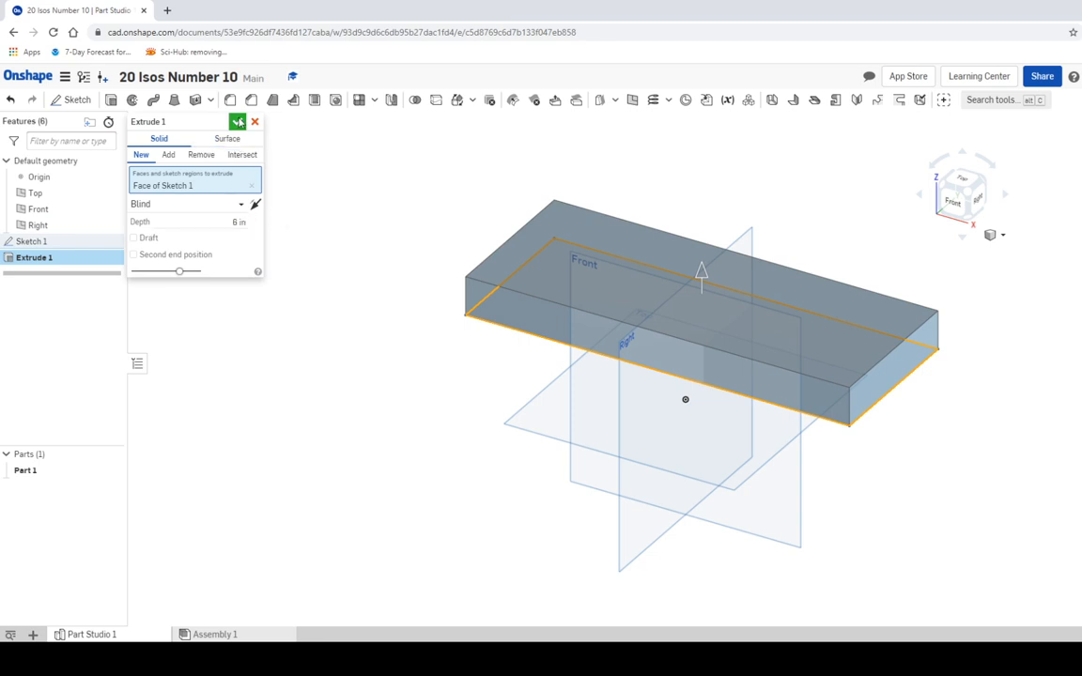
{"action": "left_click", "coordinate": [237, 122]}
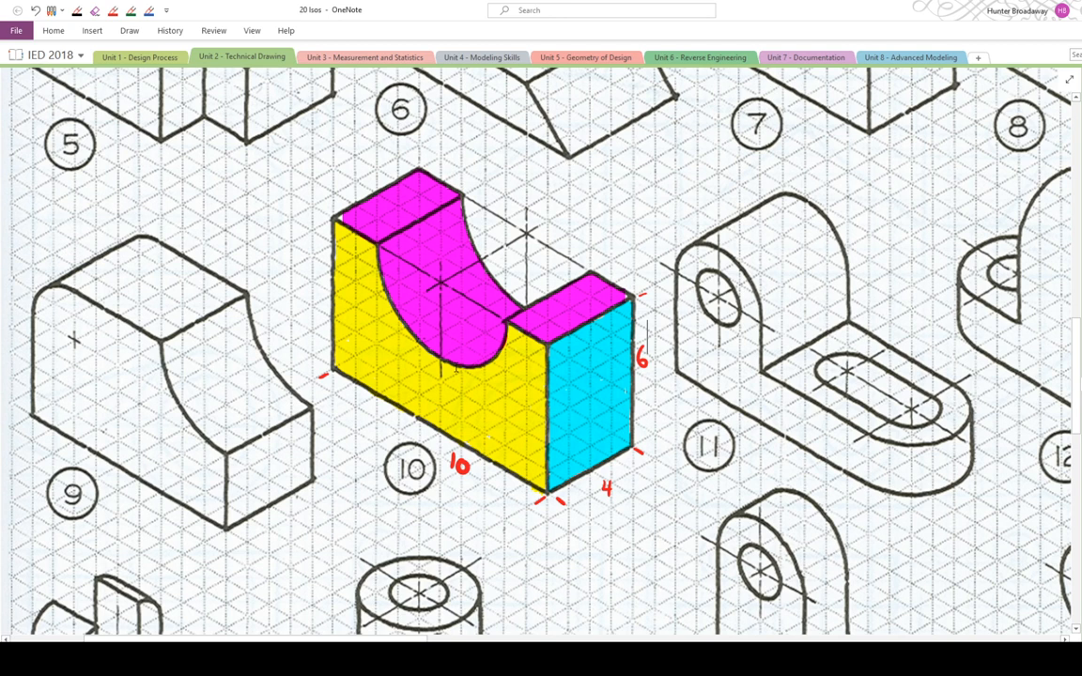
{"action": "mouse_move", "coordinate": [560, 218]}
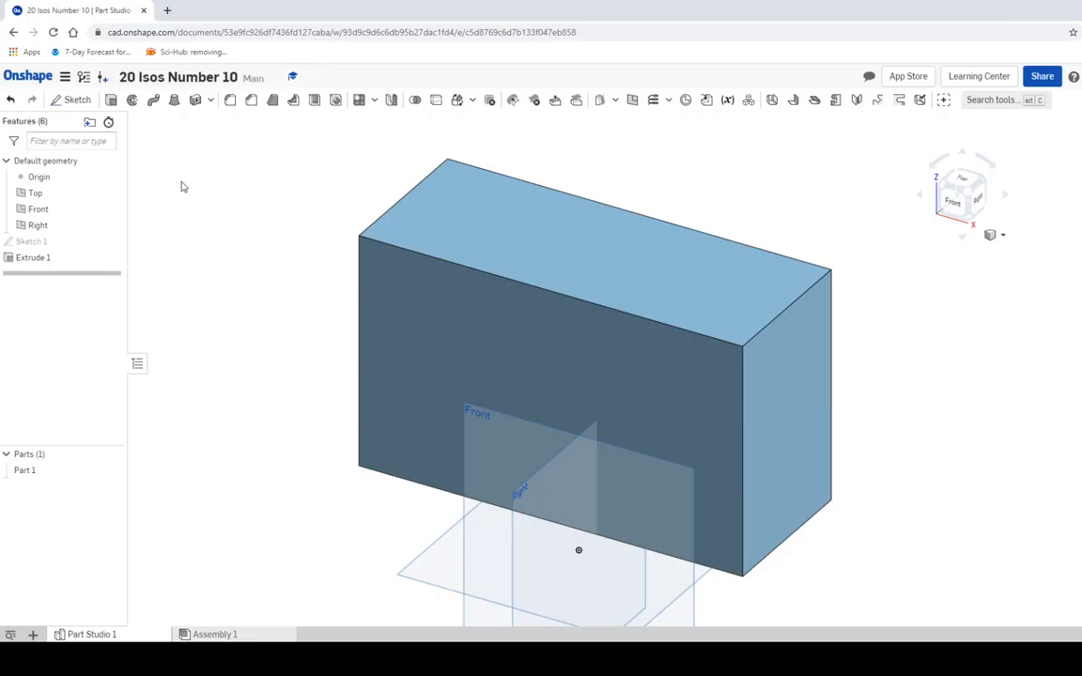
Step: Start a sketch on the block's front face, viewed straight on
{"action": "left_click", "coordinate": [77, 99]}
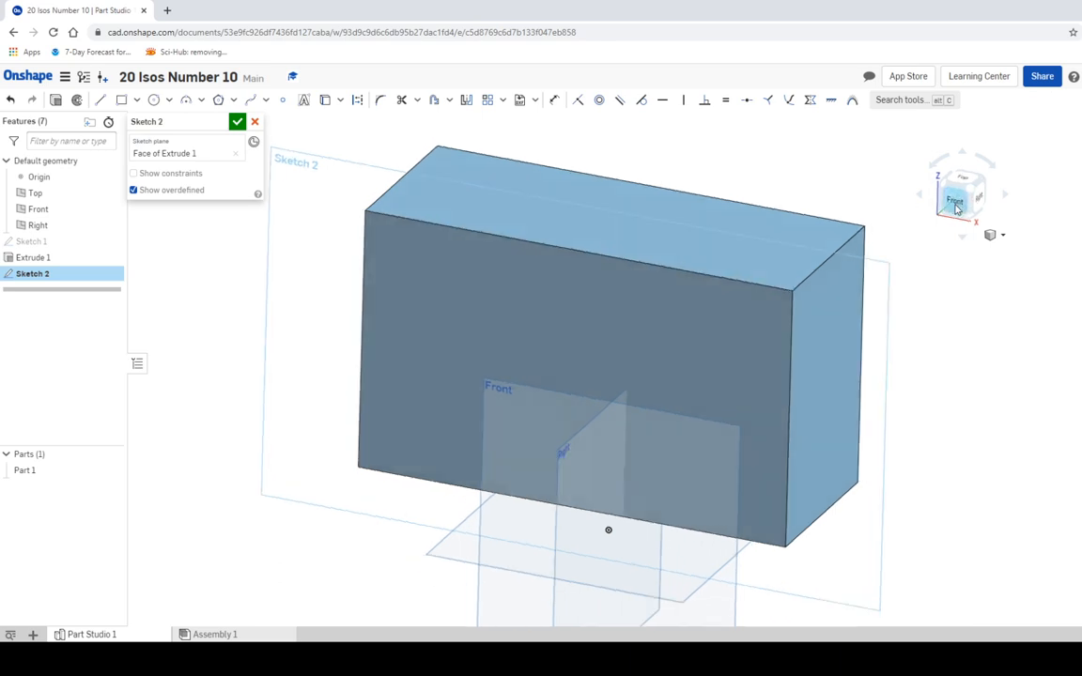
{"action": "left_click", "coordinate": [955, 199]}
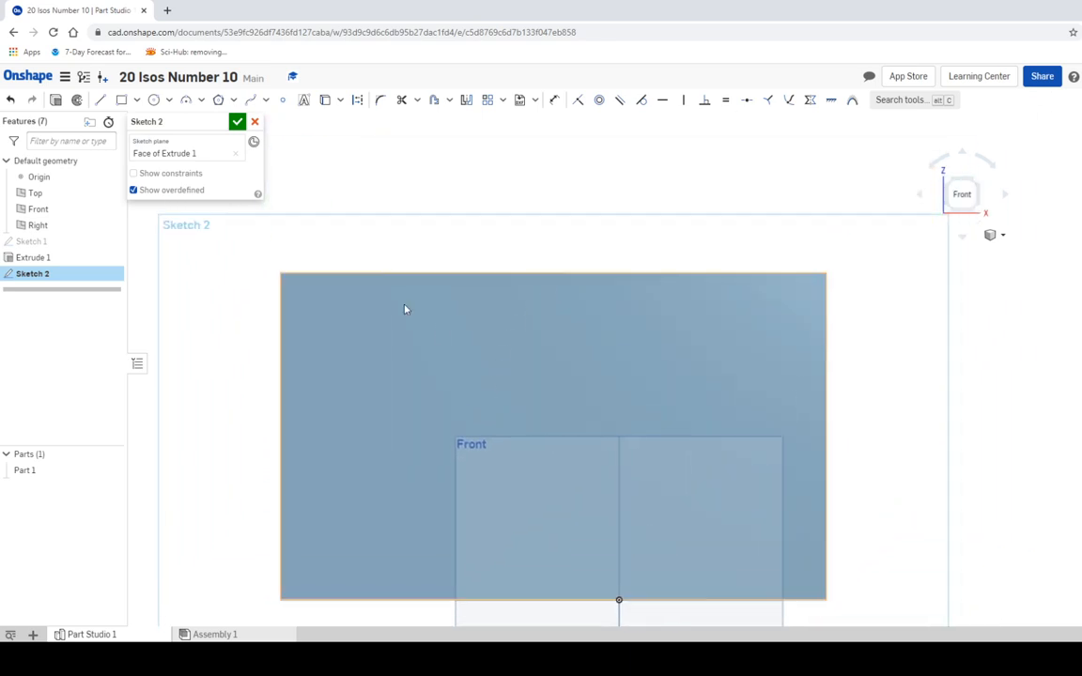
{"action": "mouse_move", "coordinate": [548, 277]}
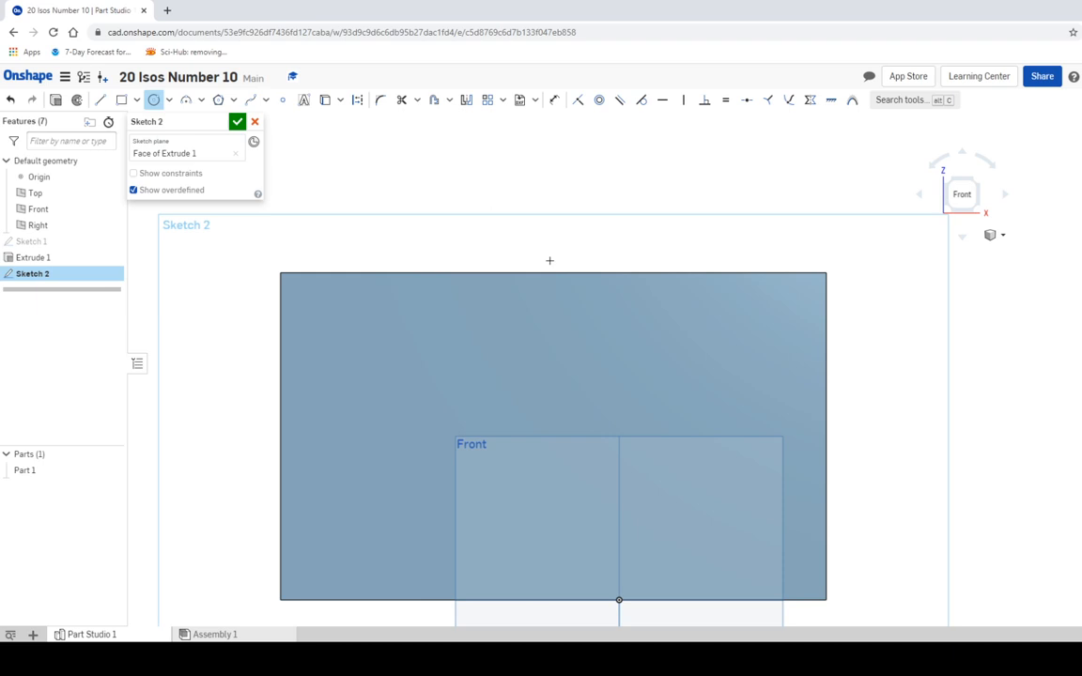
{"action": "right_click", "coordinate": [515, 242]}
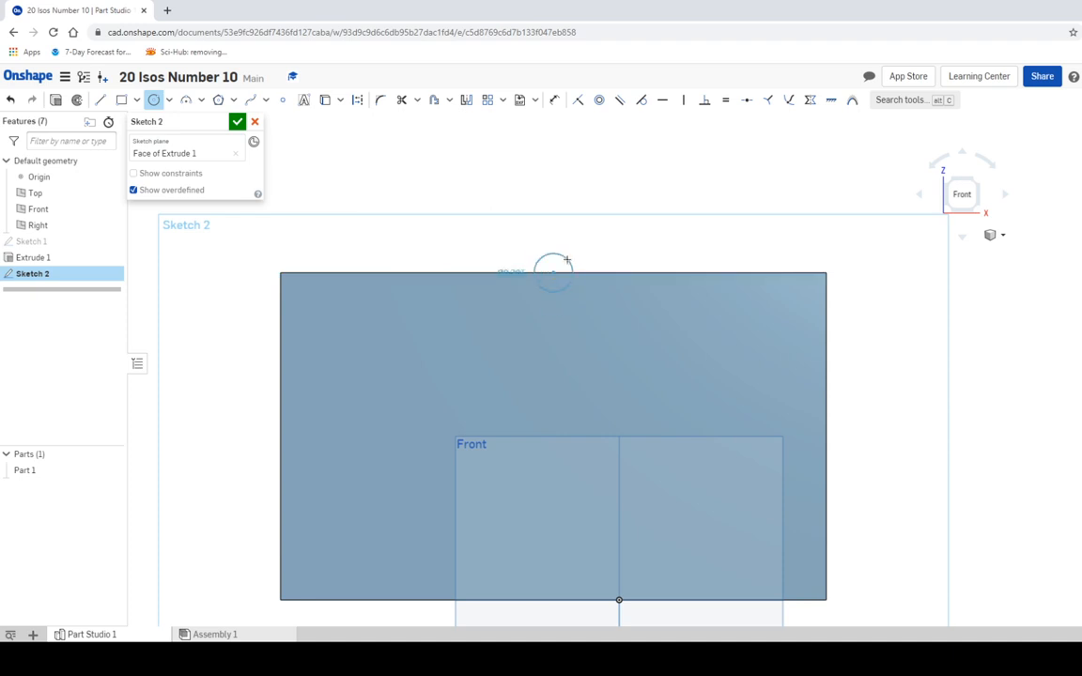
Step: Draw a circle centred on the block's top edge and enlarge it to size
{"action": "left_click_drag", "start_coordinate": [552, 274], "coordinate": [616, 214]}
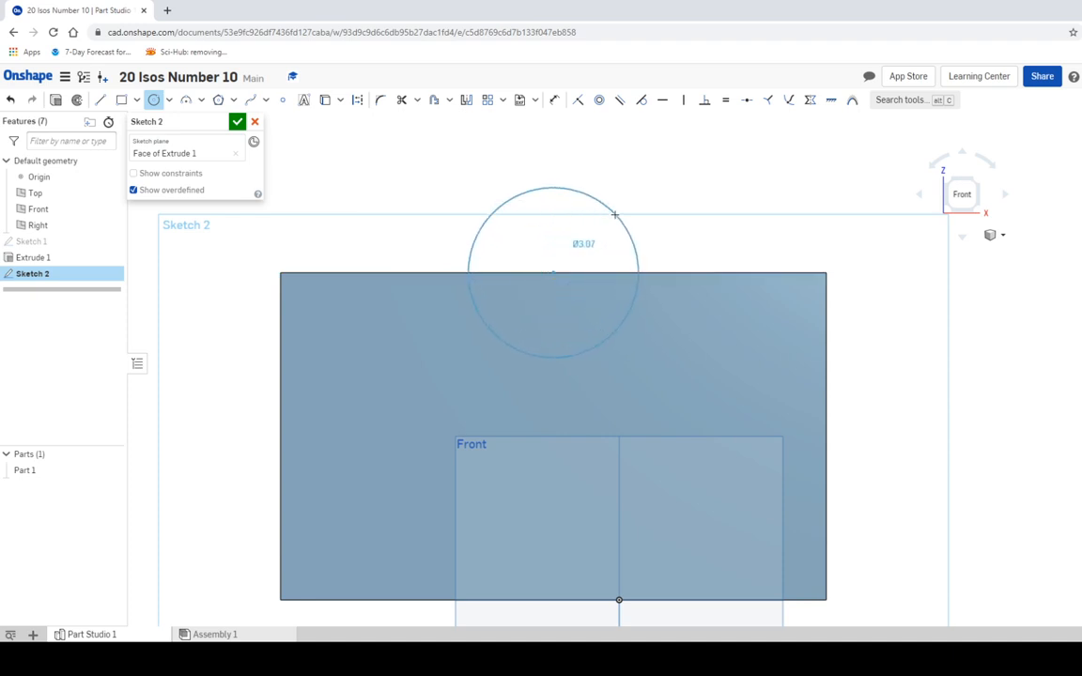
{"action": "left_click_drag", "start_coordinate": [616, 214], "coordinate": [624, 206]}
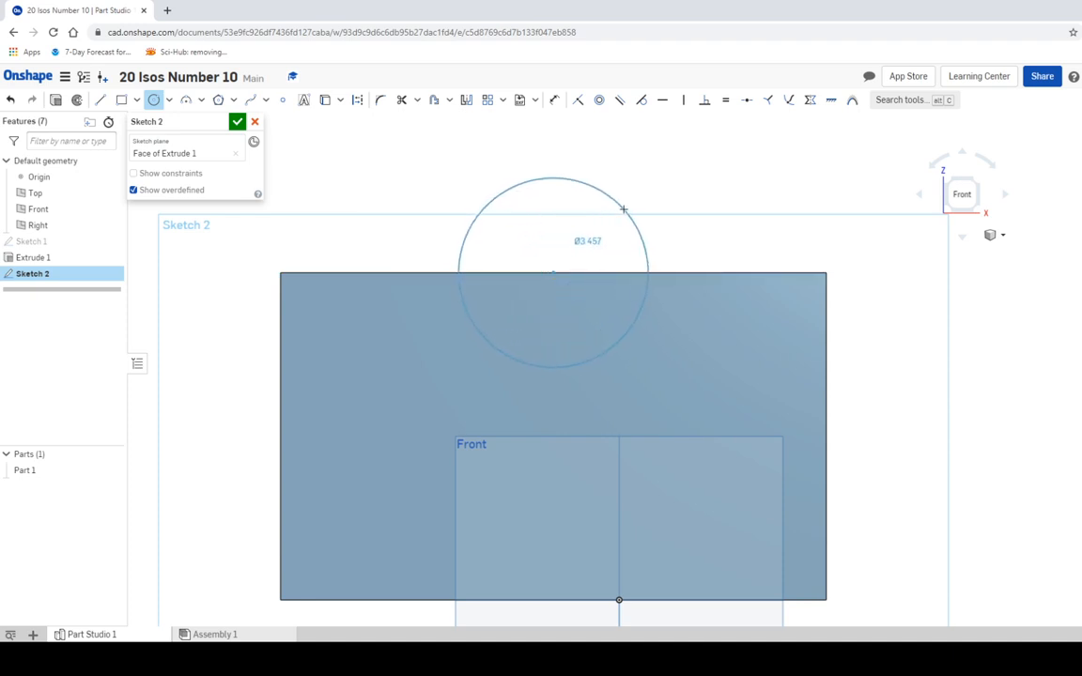
{"action": "left_click_drag", "start_coordinate": [624, 209], "coordinate": [654, 186]}
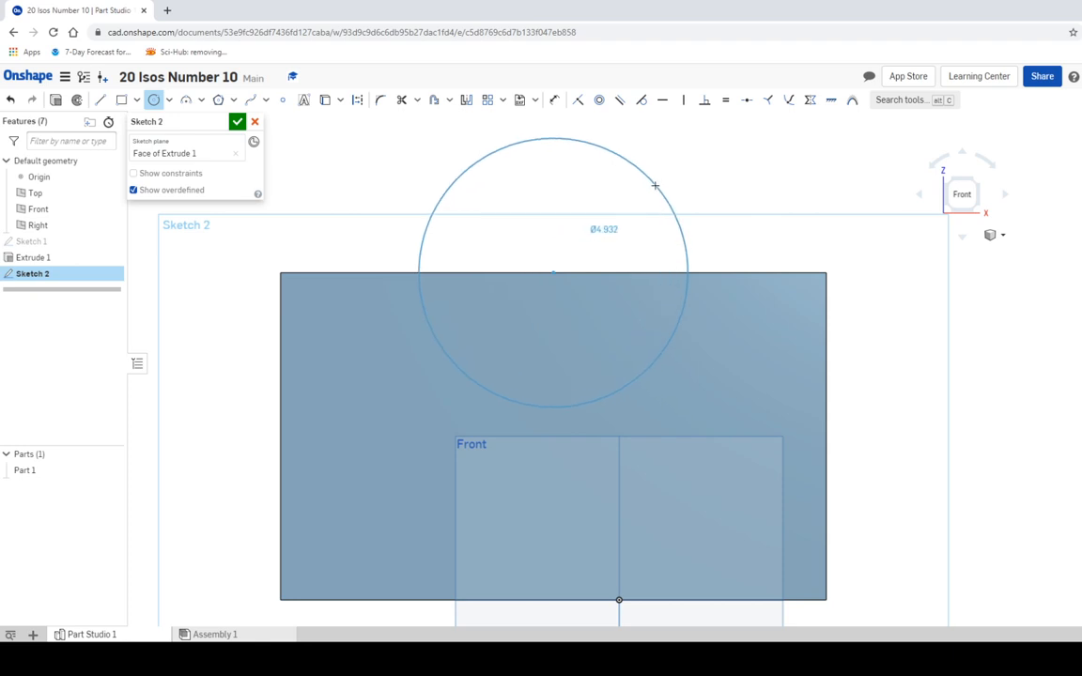
{"action": "right_click", "coordinate": [654, 186]}
{"action": "type", "text": "Ø6"}
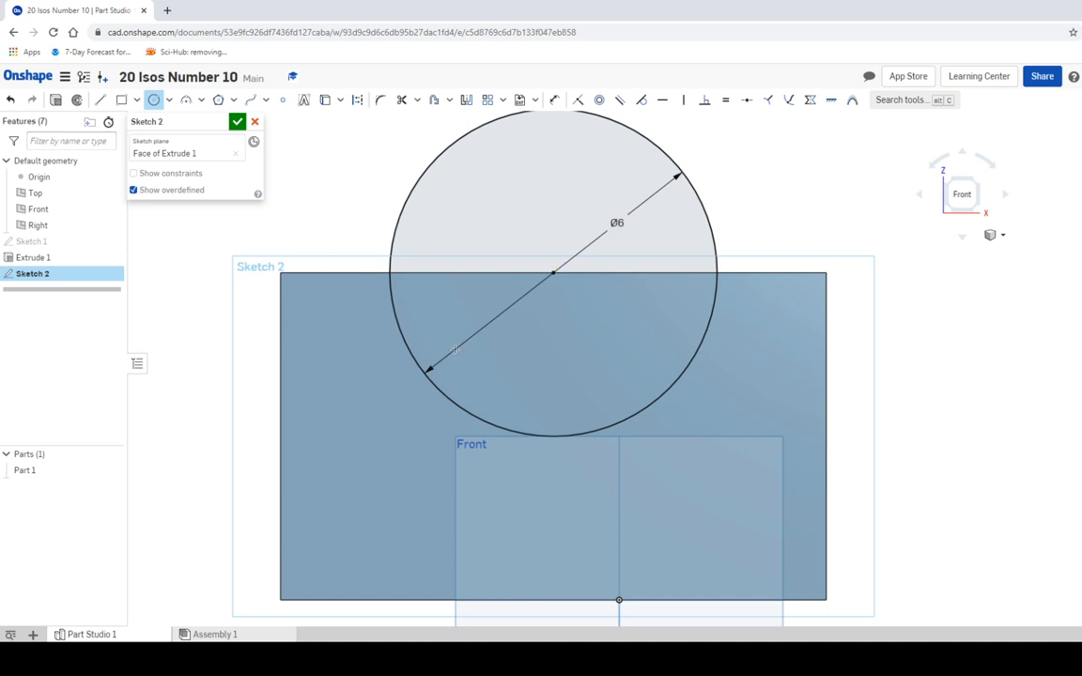
{"action": "mouse_move", "coordinate": [477, 319]}
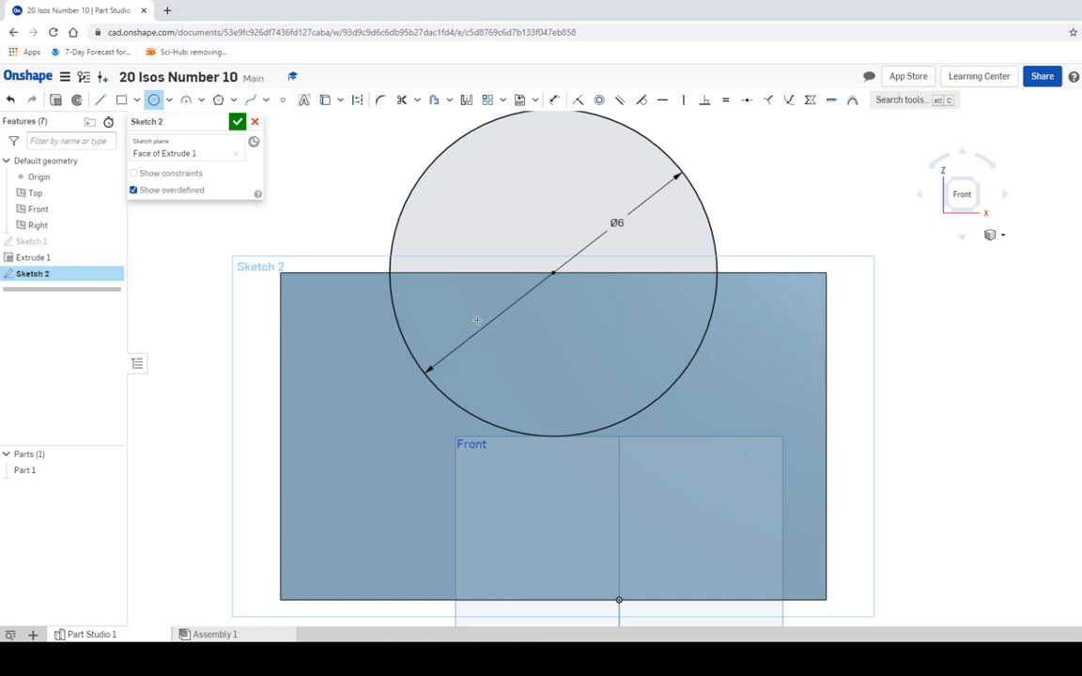
Step: Extrude-remove the circle region through the whole block, leaving a semicircular channel
{"action": "left_click", "coordinate": [236, 122]}
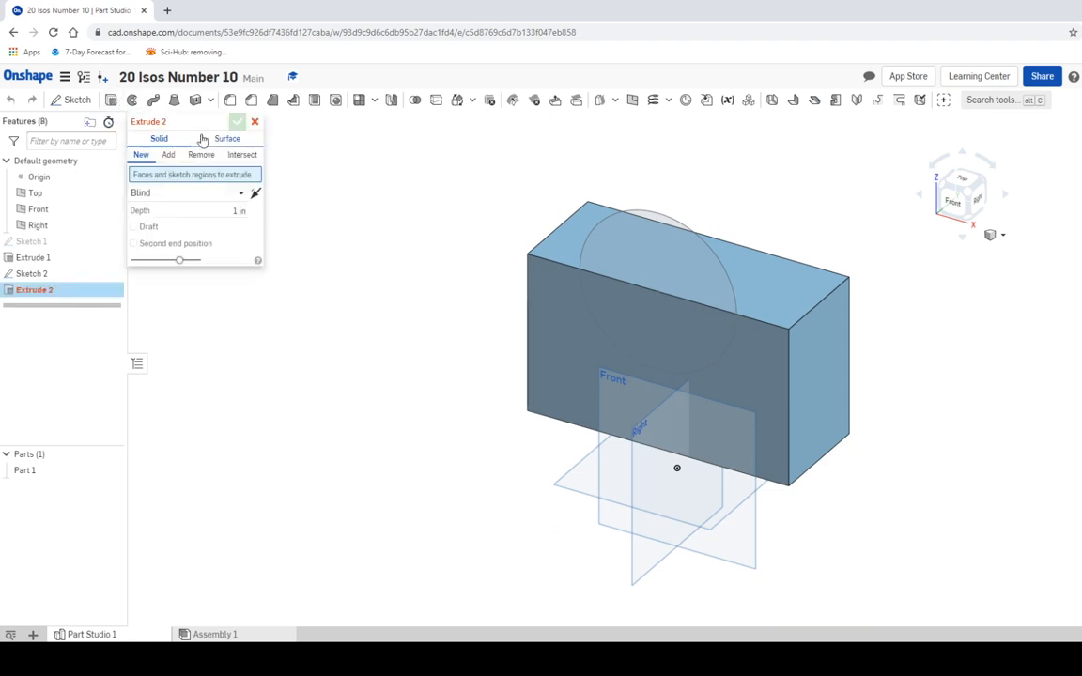
{"action": "left_click", "coordinate": [201, 154]}
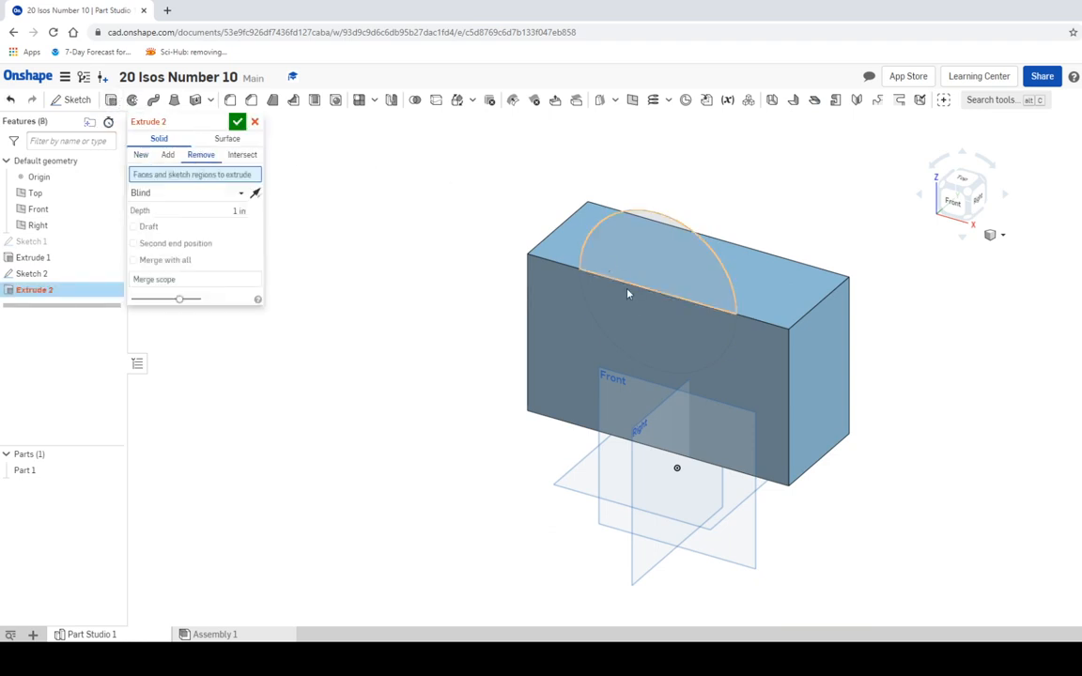
{"action": "left_click", "coordinate": [657, 301]}
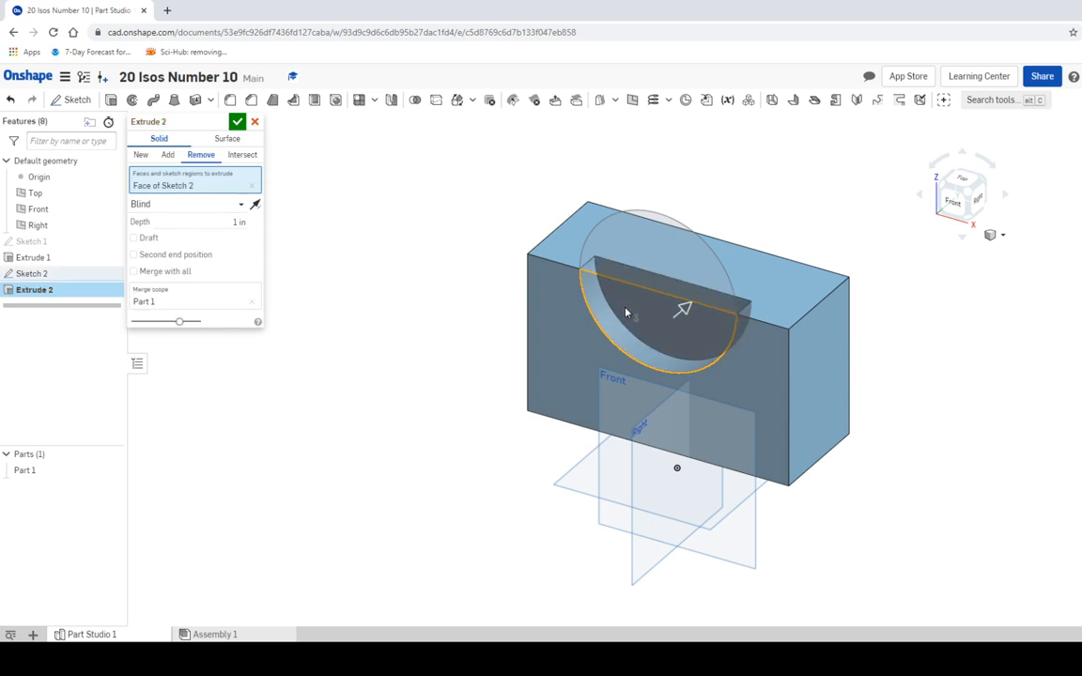
{"action": "left_click_drag", "start_coordinate": [684, 310], "coordinate": [751, 248]}
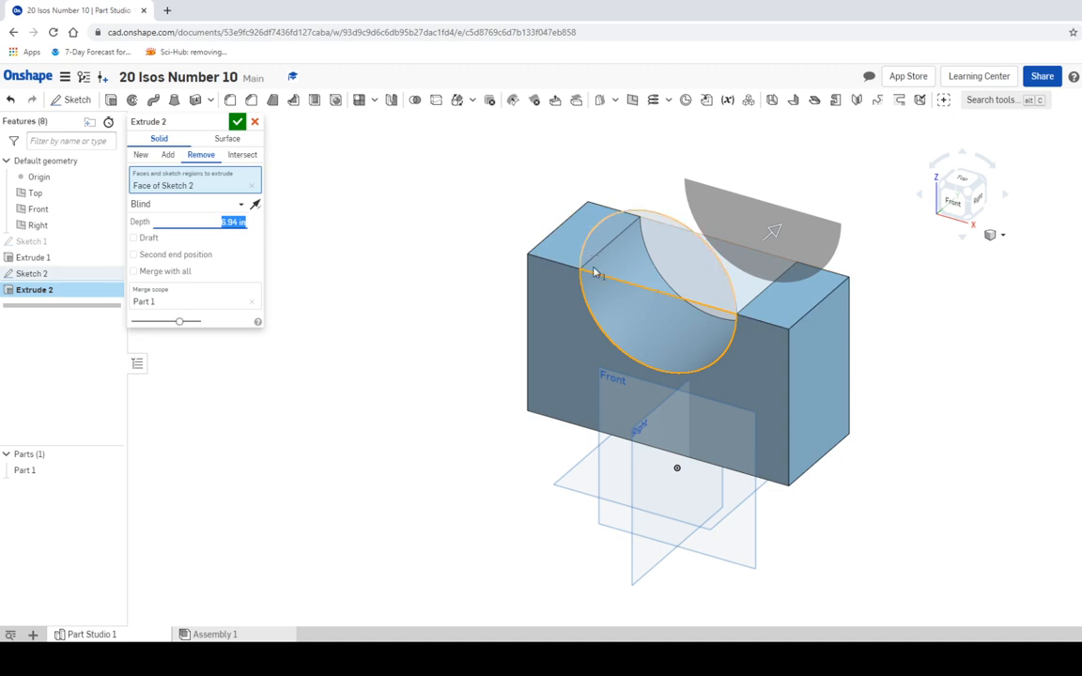
{"action": "left_click", "coordinate": [237, 120]}
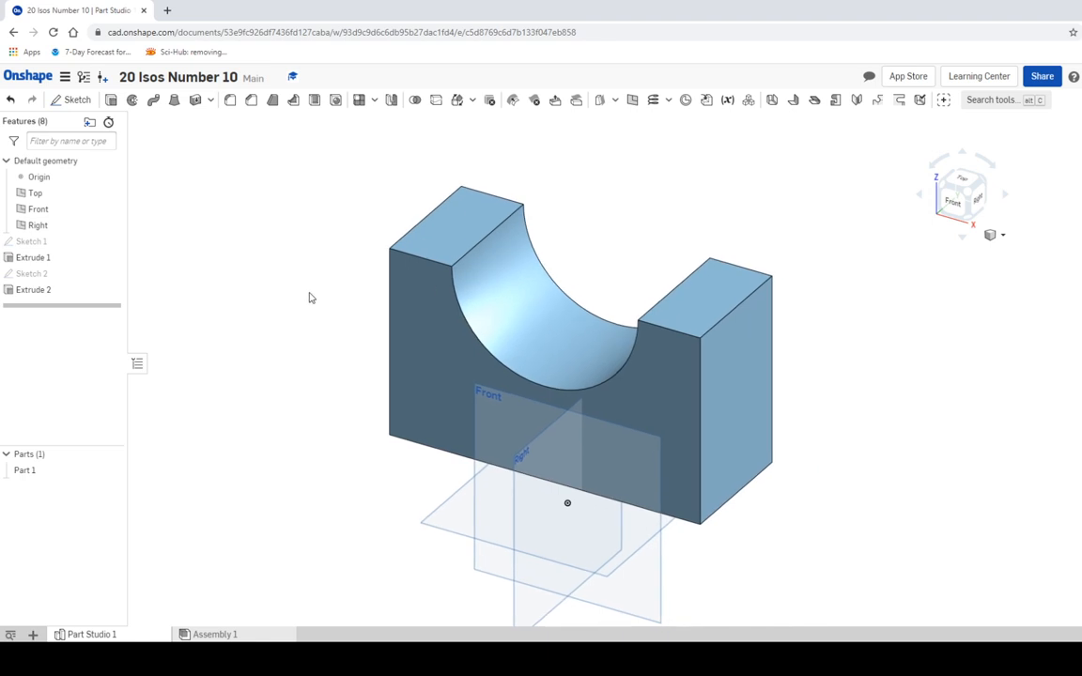
{"action": "mouse_move", "coordinate": [303, 278]}
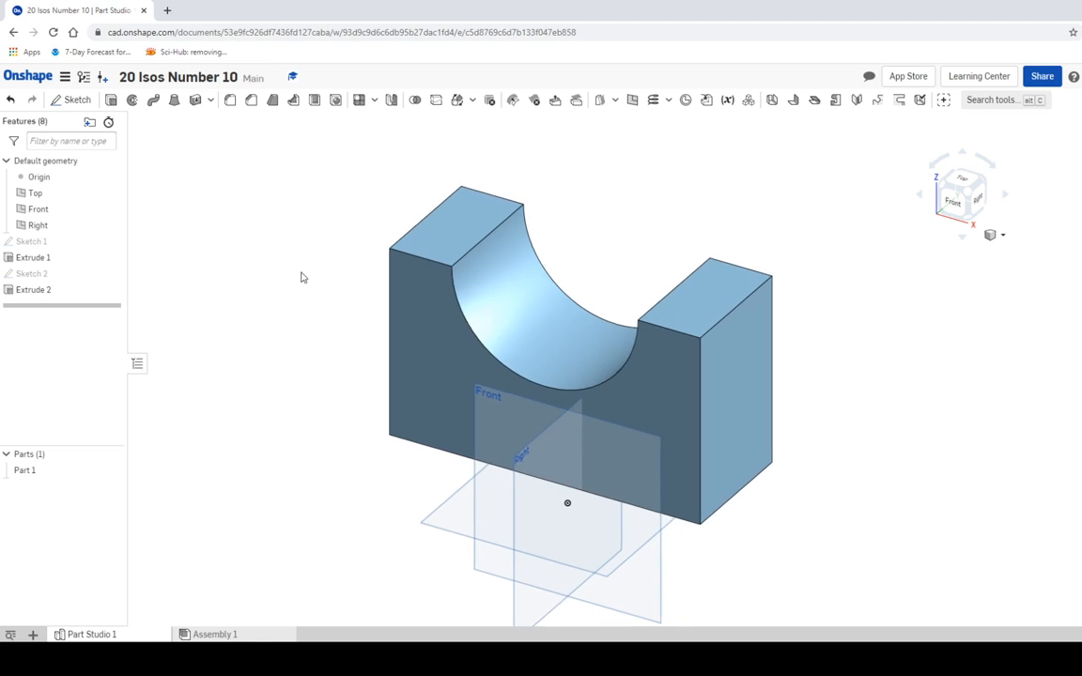